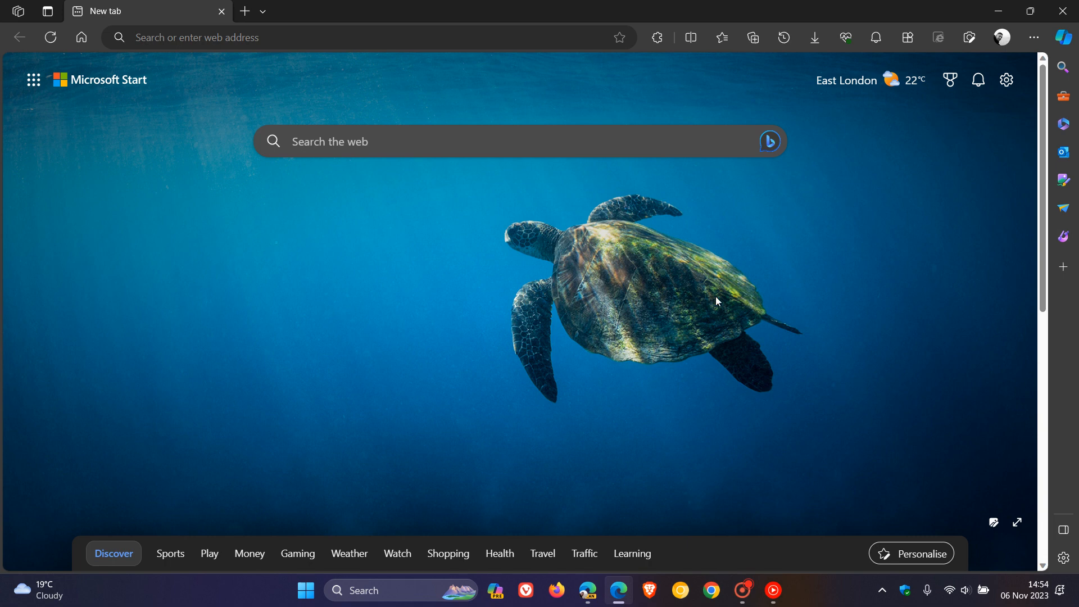
mouse_move(733, 372)
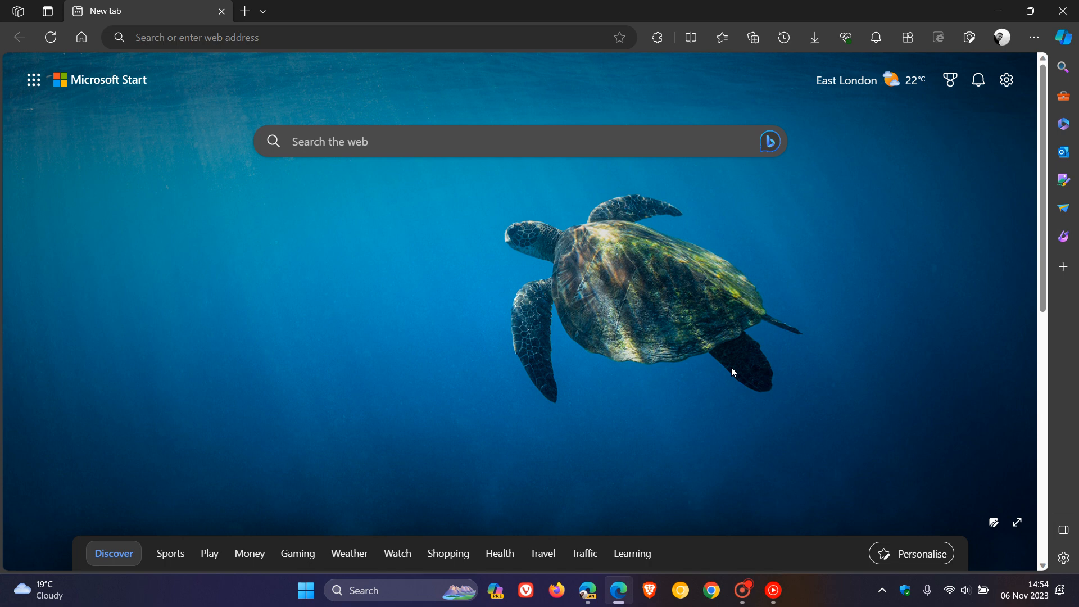
mouse_move(593, 269)
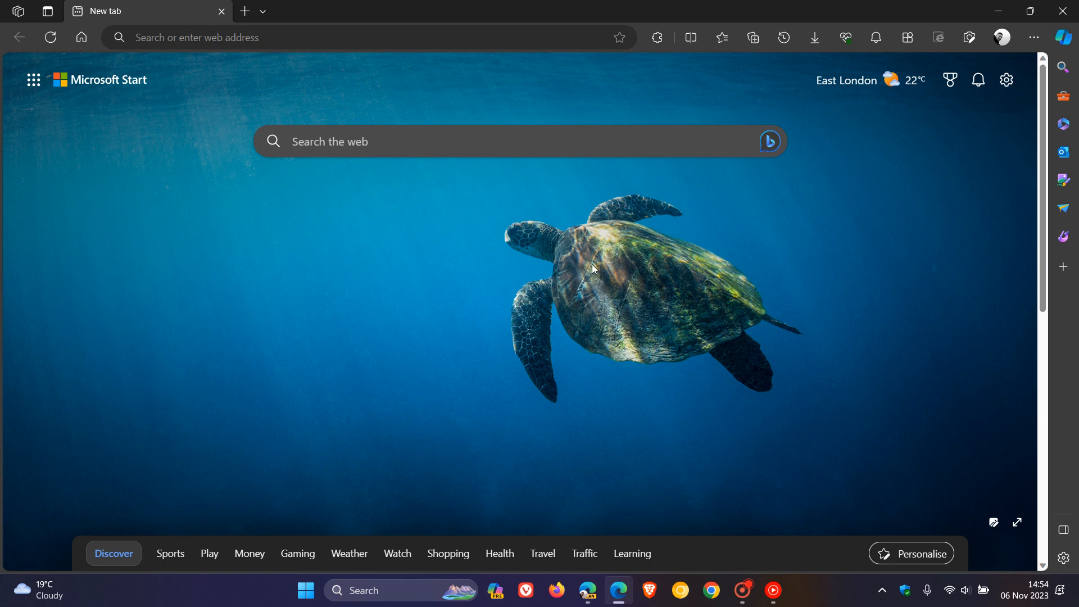
mouse_move(687, 326)
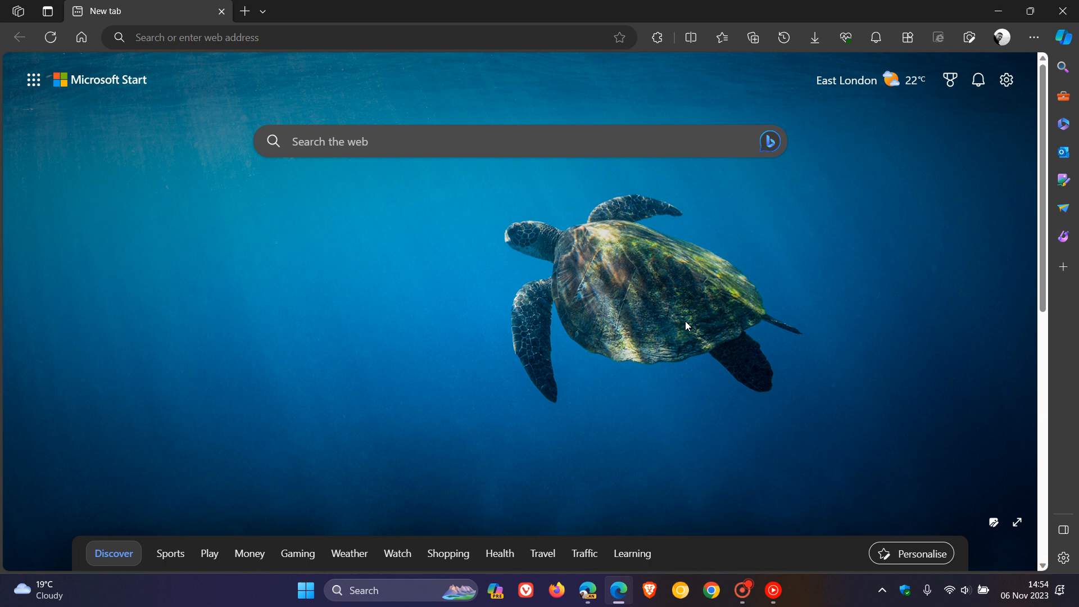
mouse_move(1002, 37)
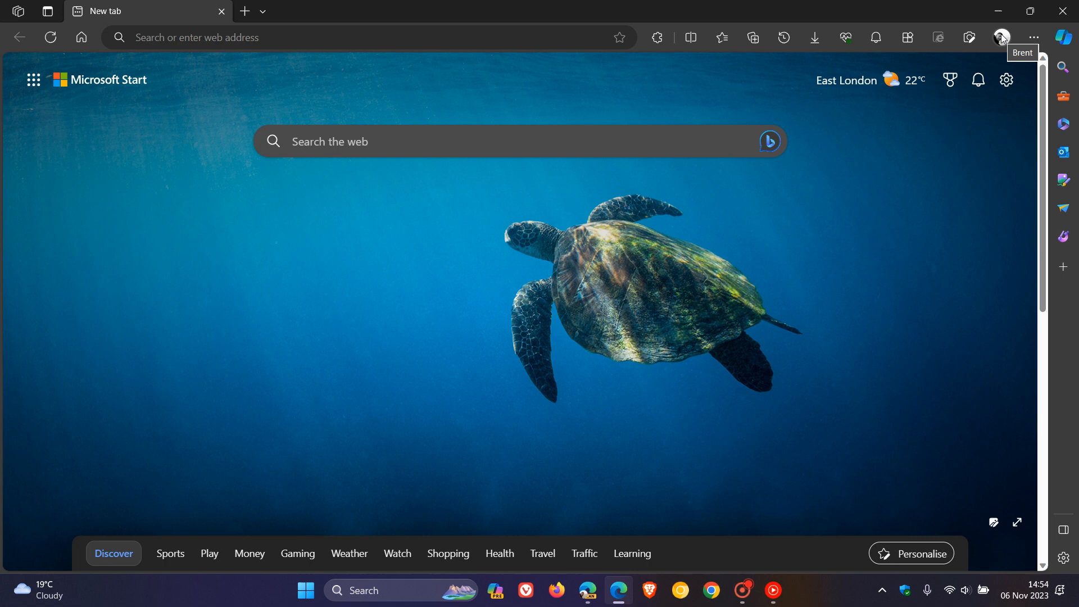
Step: Bring the other Edge window to the front and open its title-bar profile panel
click(1000, 37)
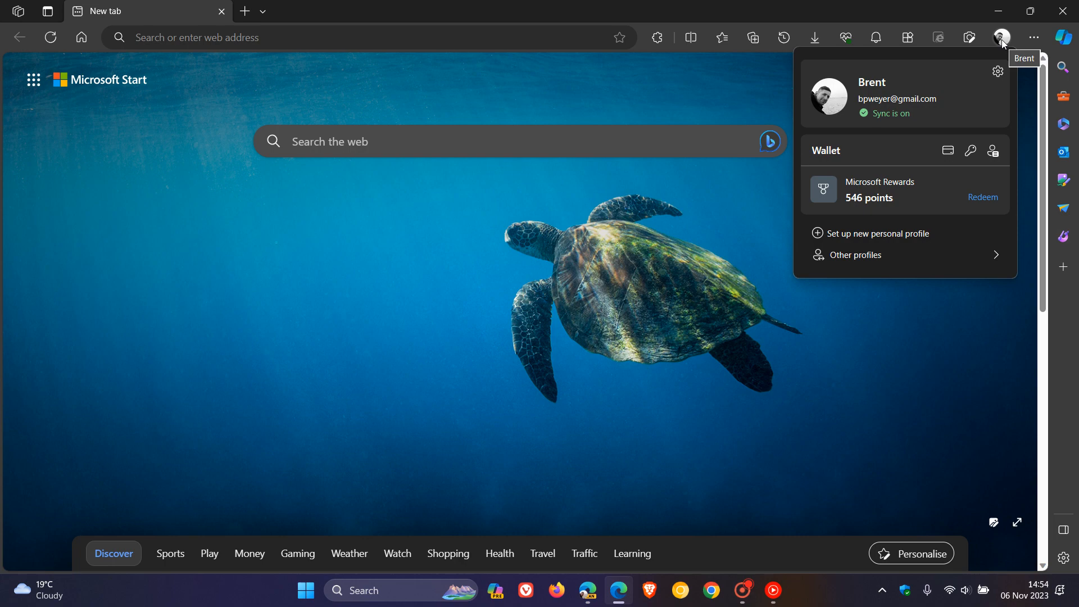
mouse_move(615, 362)
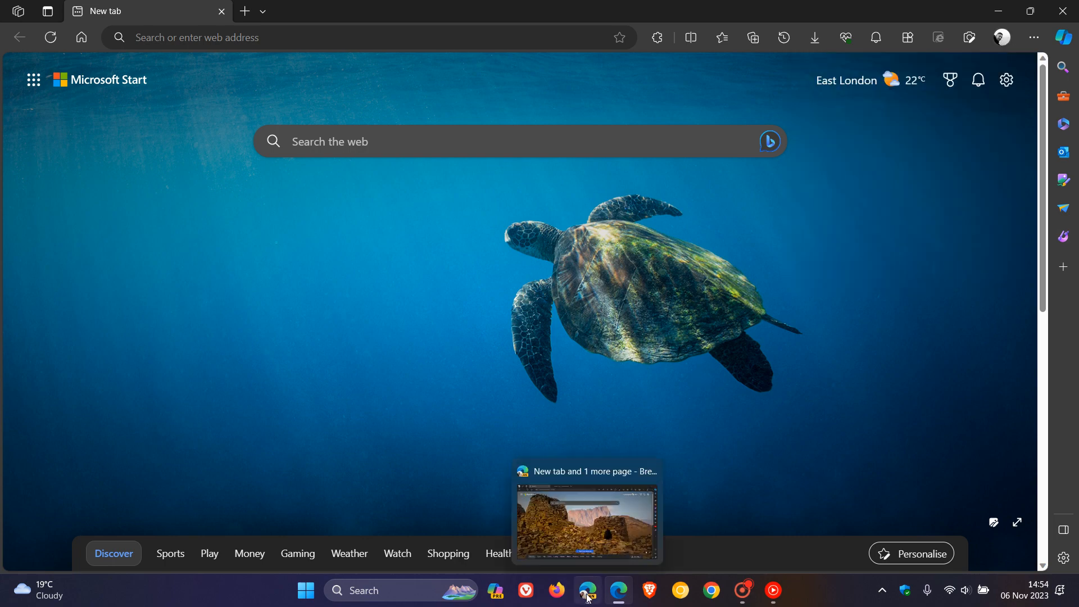
click(585, 521)
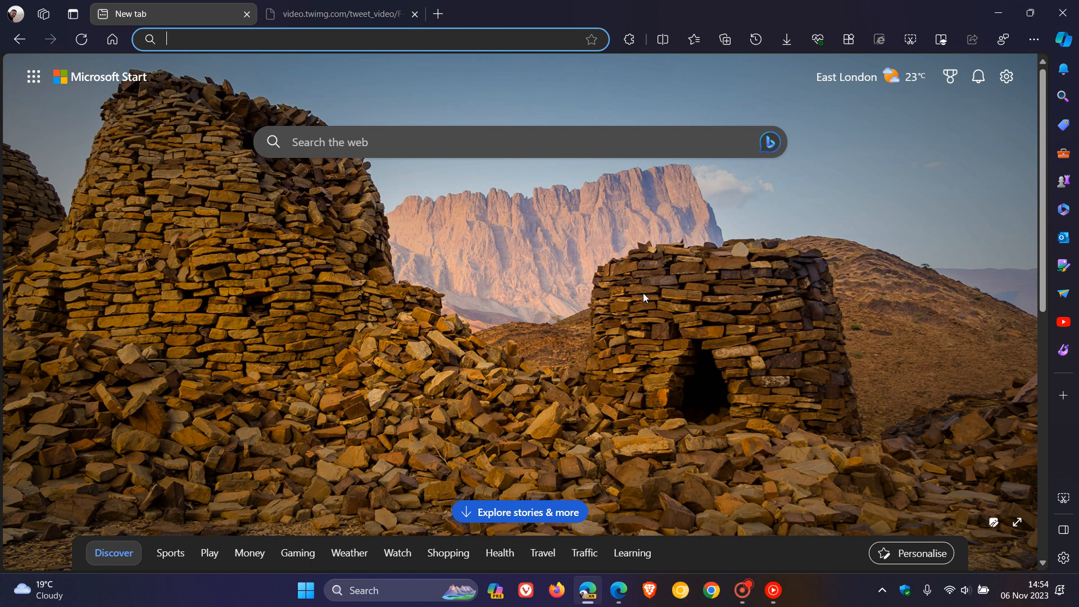
mouse_move(10, 15)
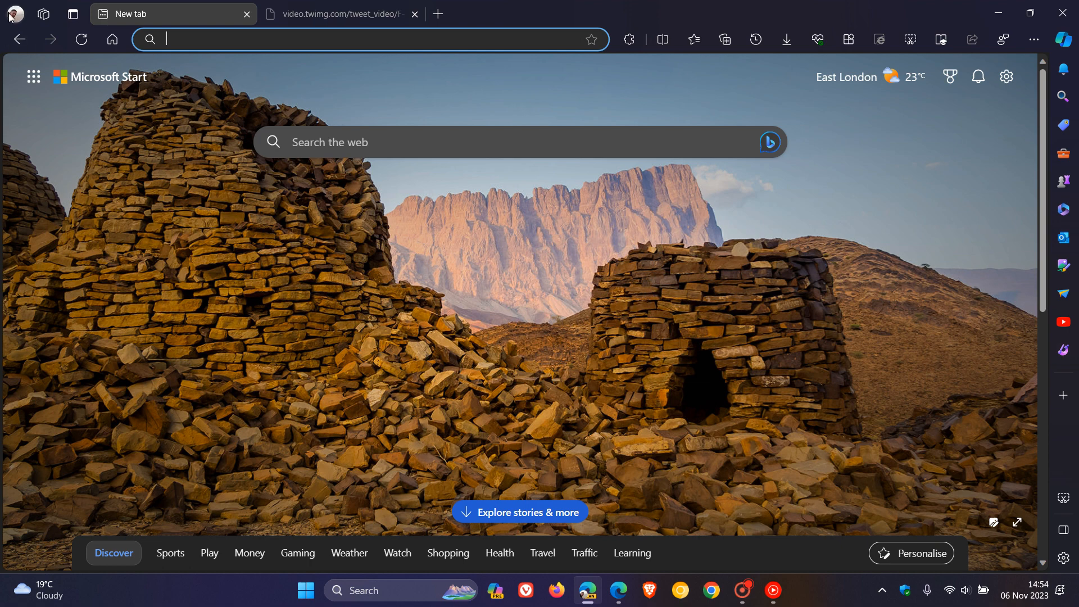
click(12, 14)
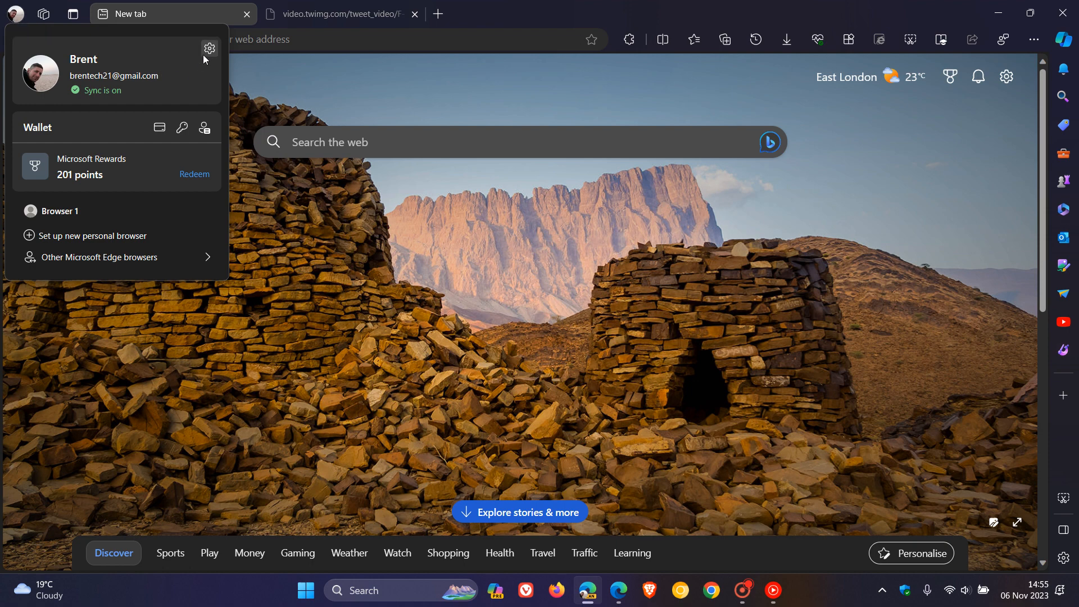
Step: Go to profile settings > Appearance and scroll down to Customize toolbar
click(210, 48)
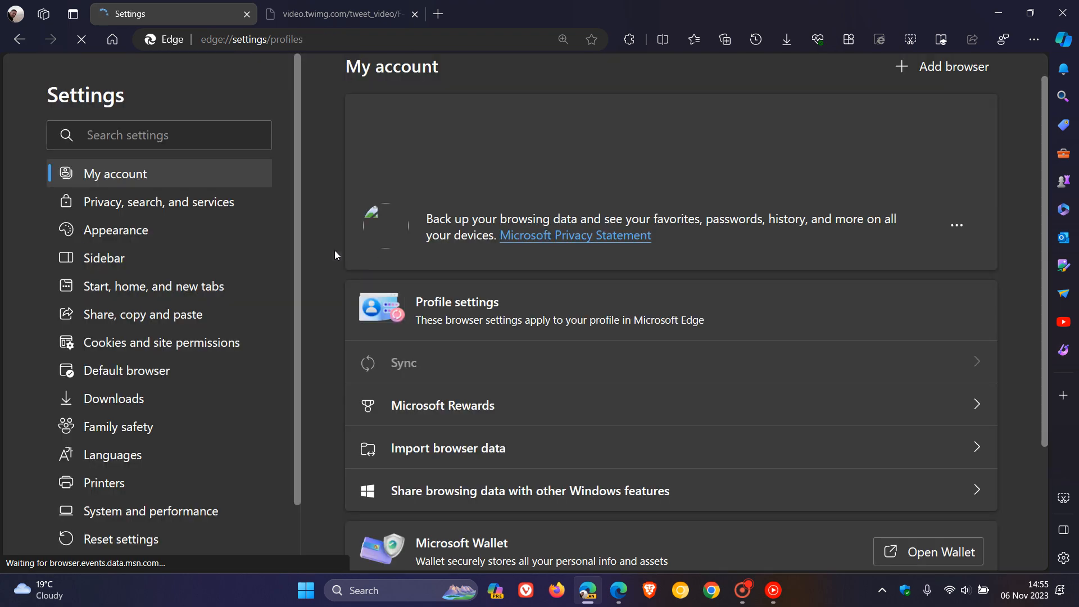
click(118, 230)
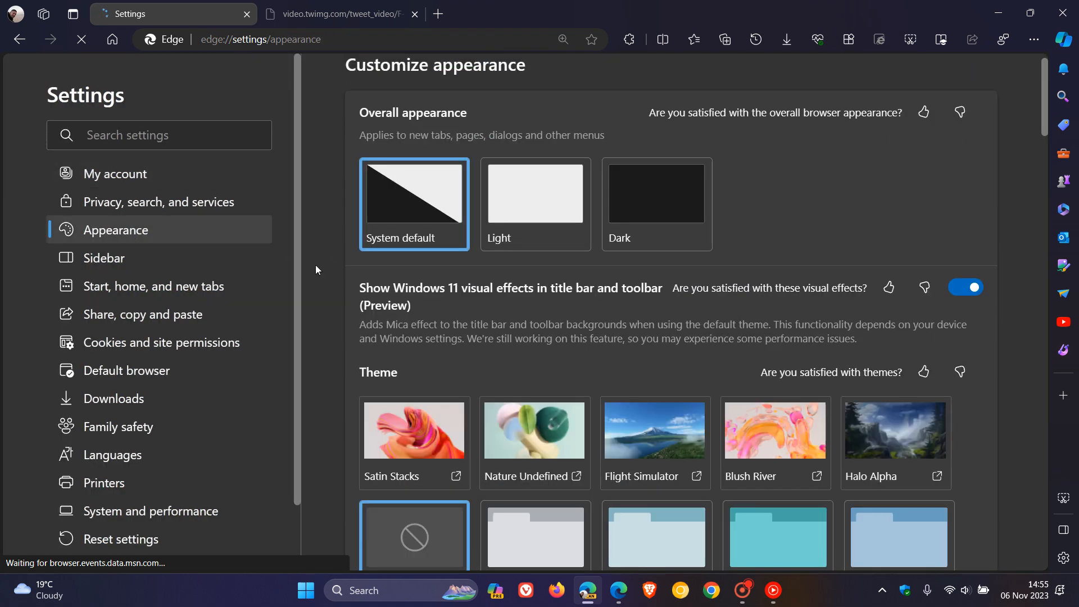
scroll(down, 3)
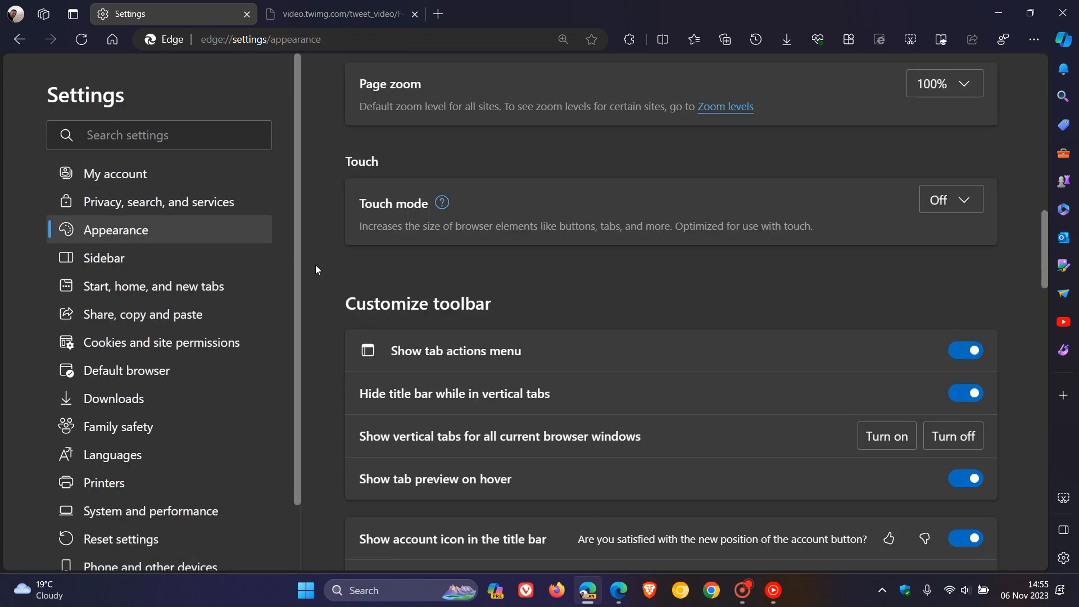
scroll(down, 3)
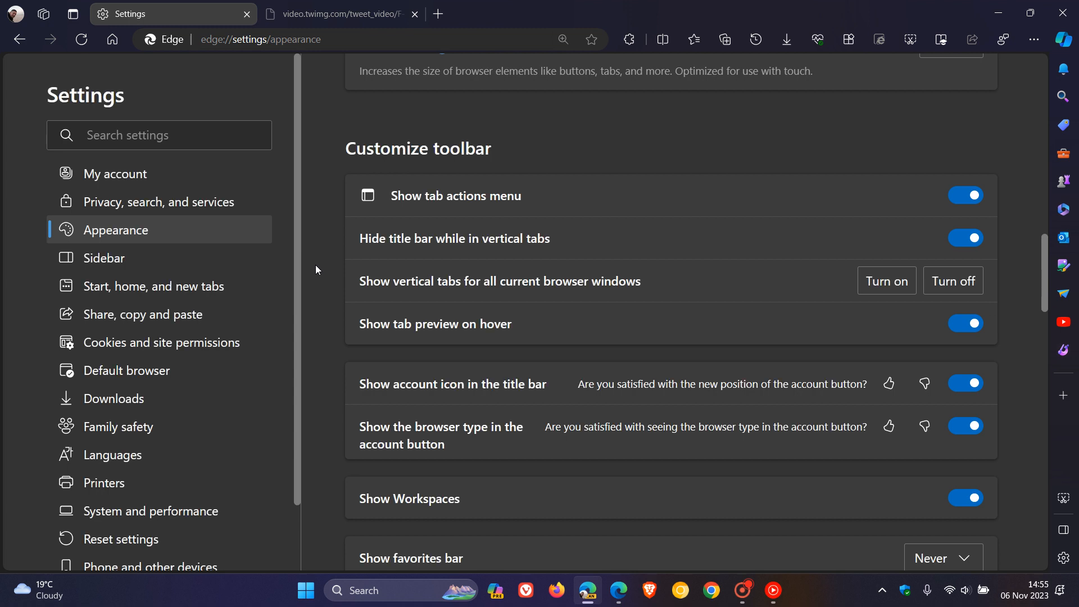
mouse_move(492, 401)
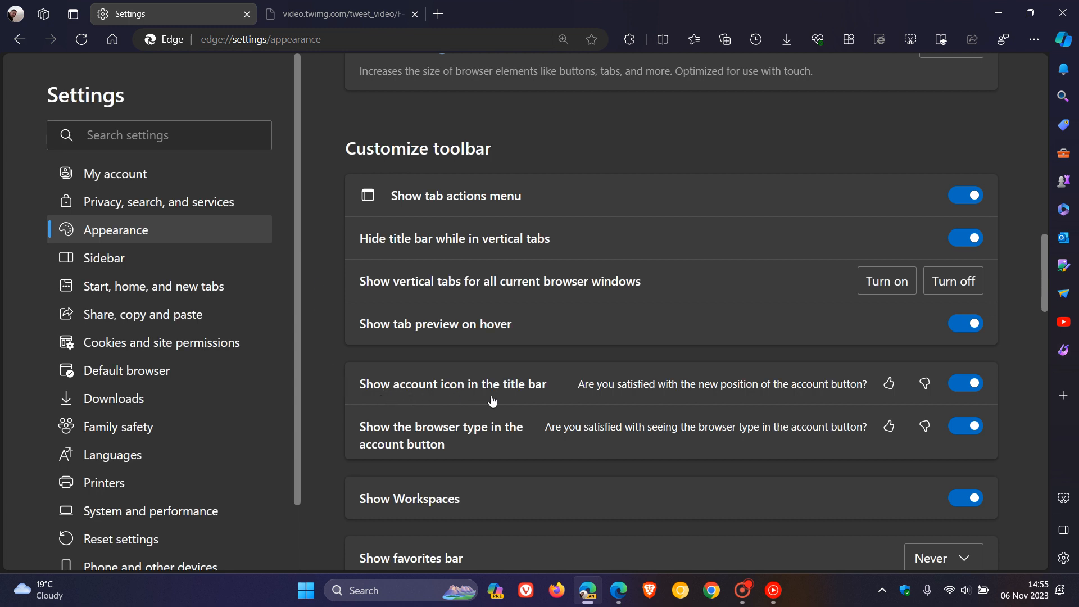
mouse_move(836, 398)
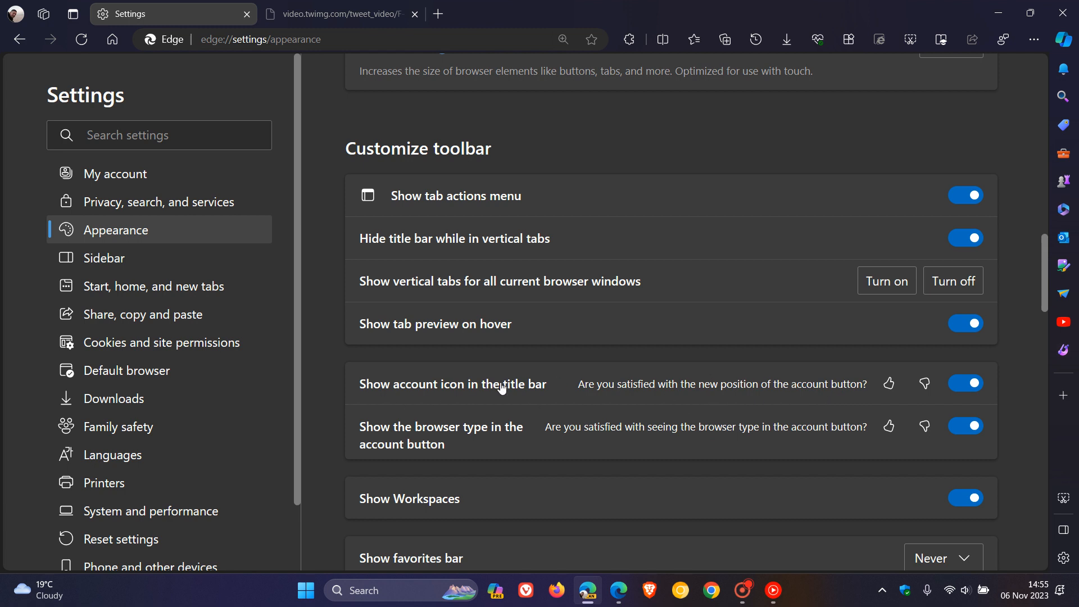
mouse_move(736, 352)
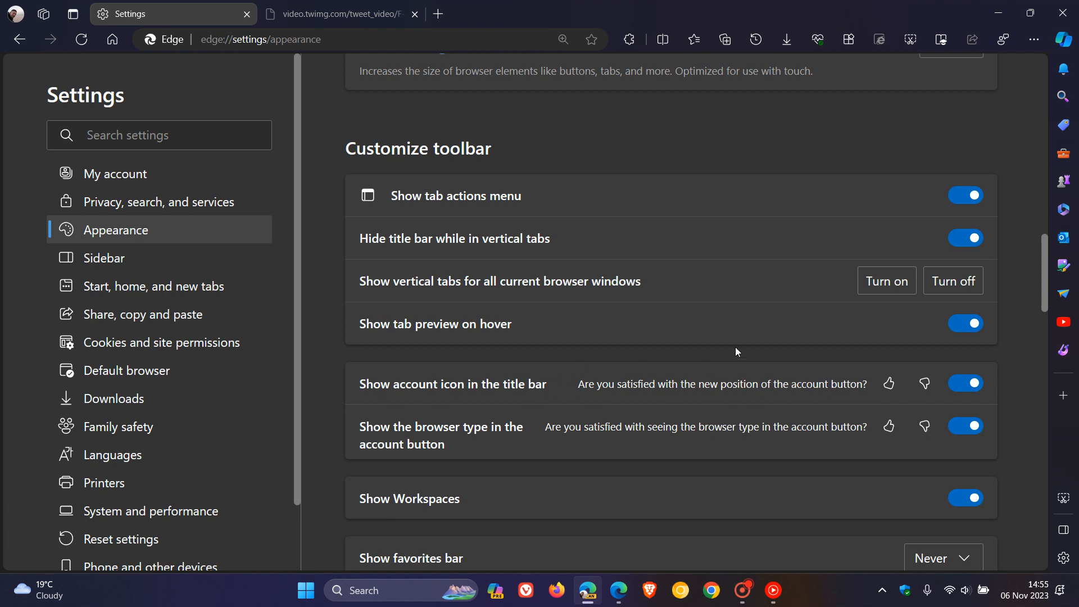
Step: Turn off 'Show account icon in the title bar' so the avatar moves to the toolbar
click(965, 383)
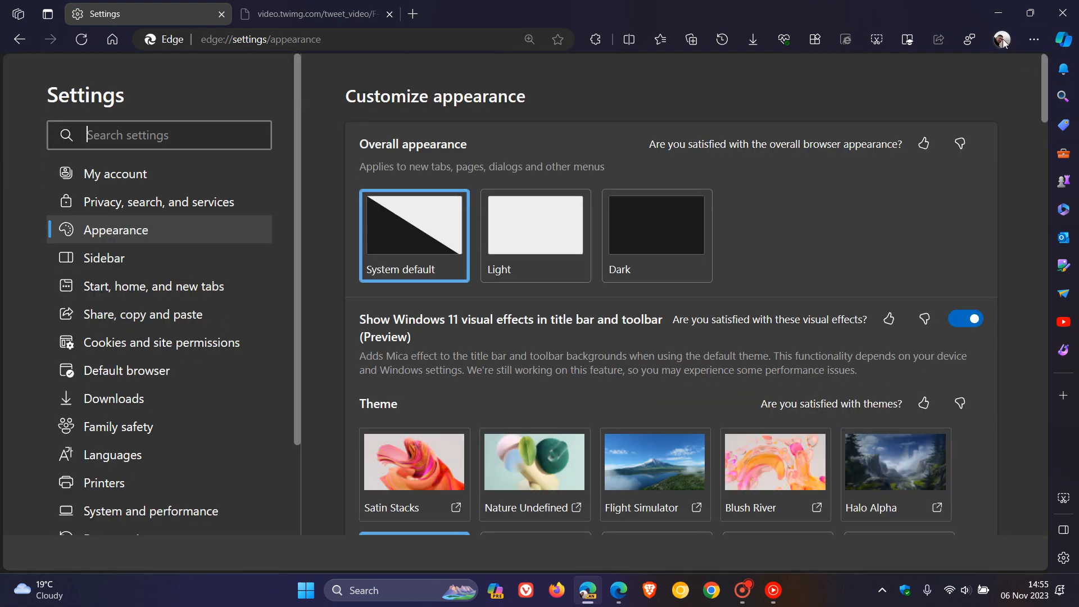
mouse_move(1002, 40)
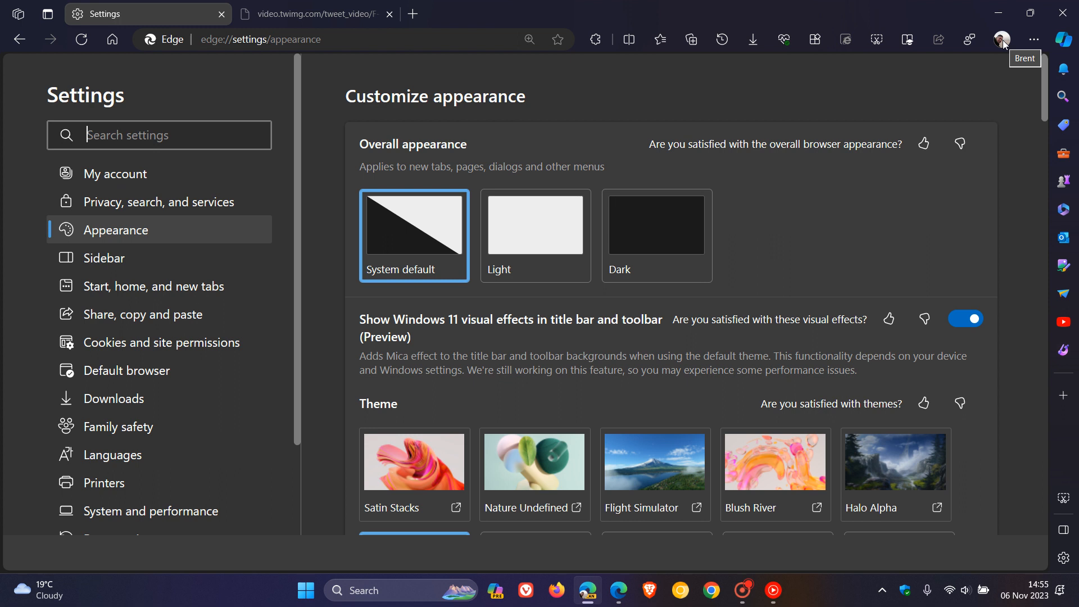
scroll(down, 3)
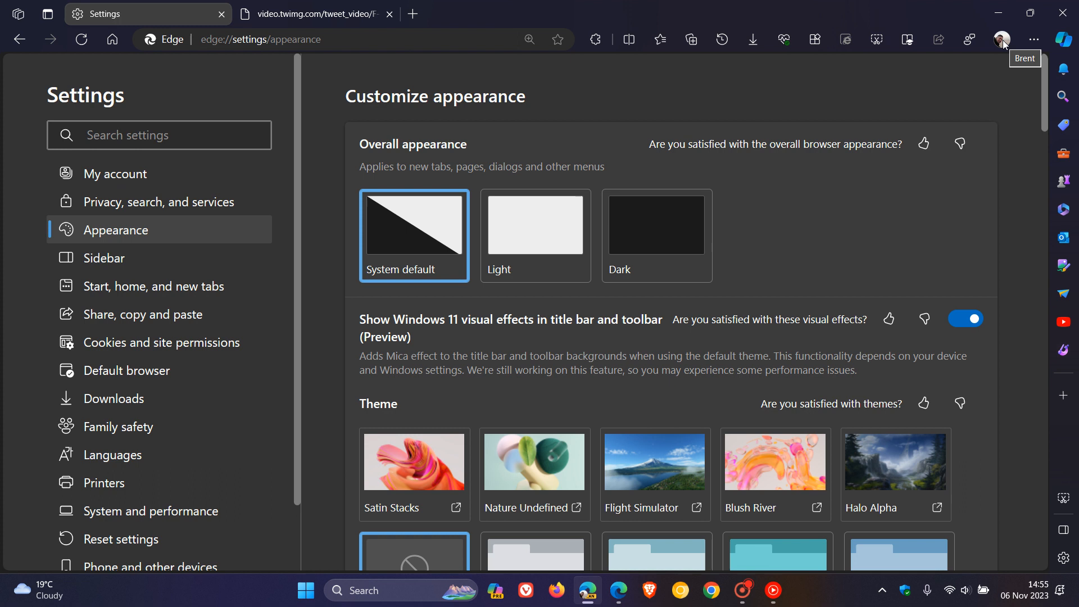
click(159, 135)
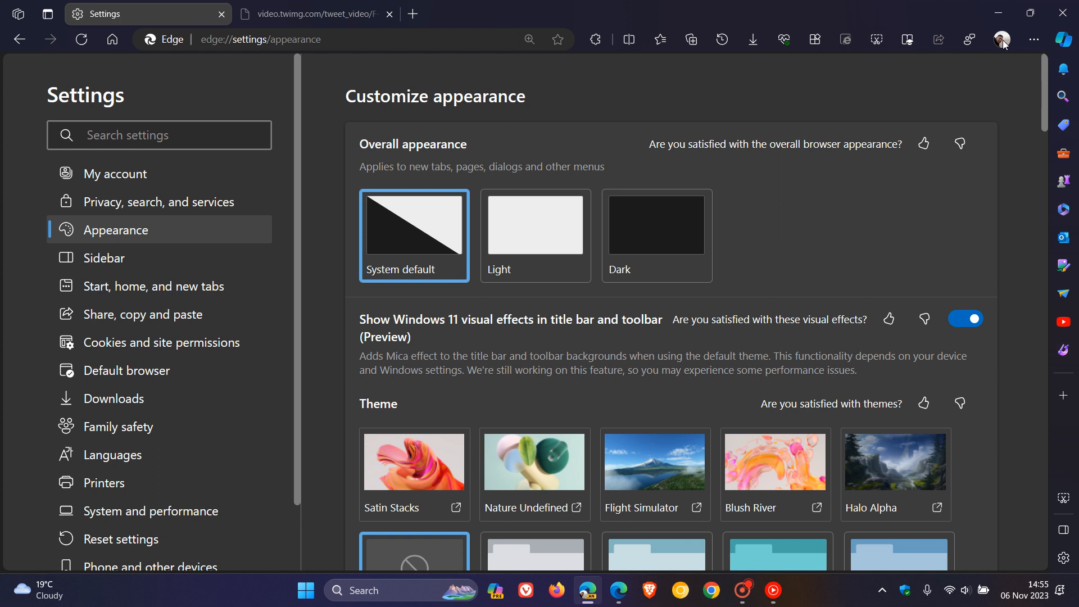
click(313, 14)
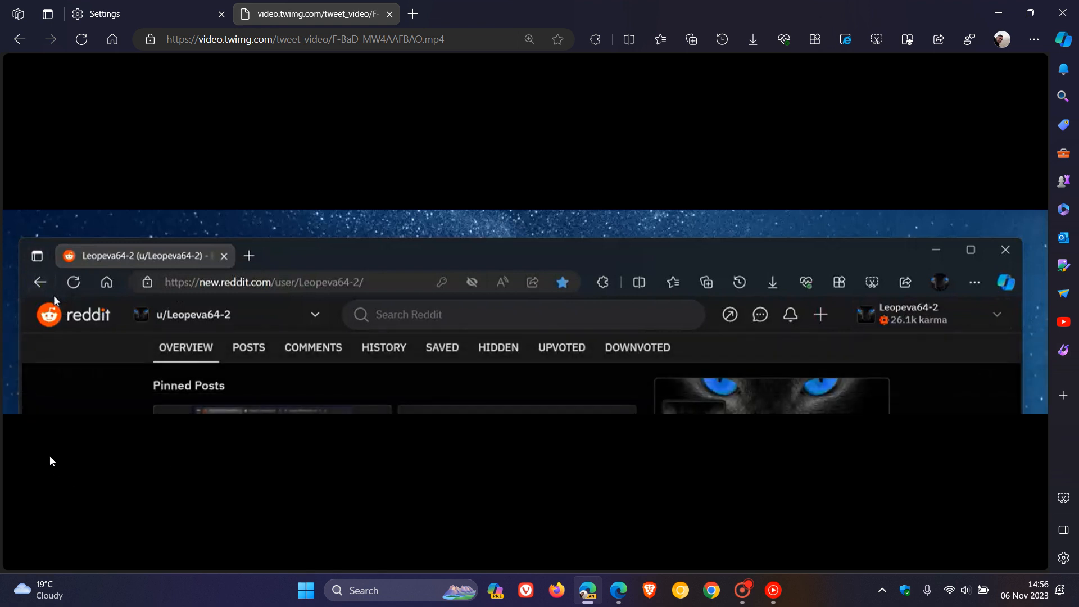
mouse_move(36, 256)
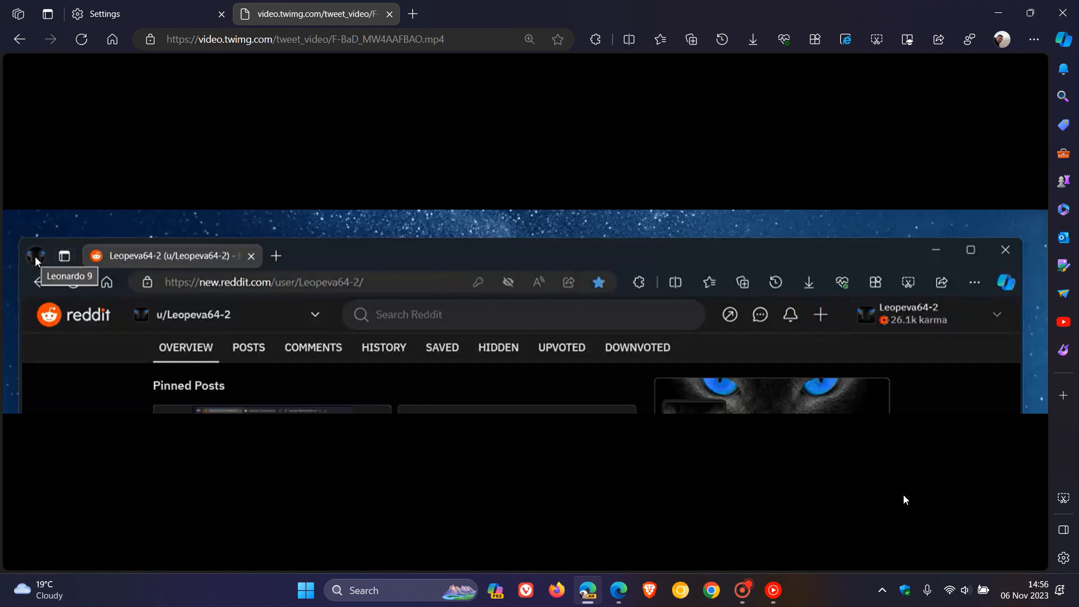
mouse_move(65, 291)
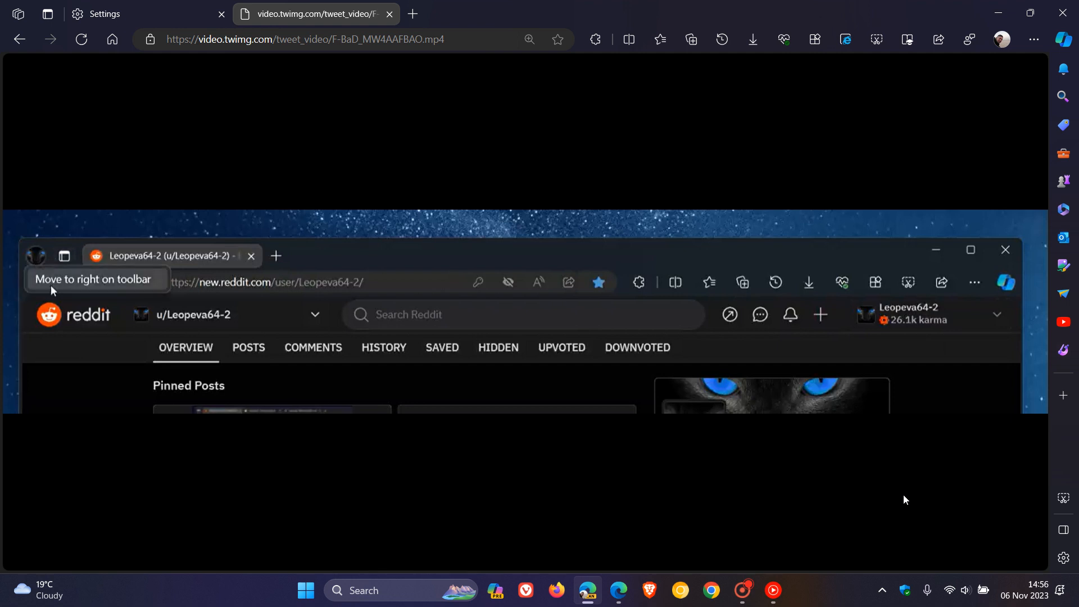
click(104, 13)
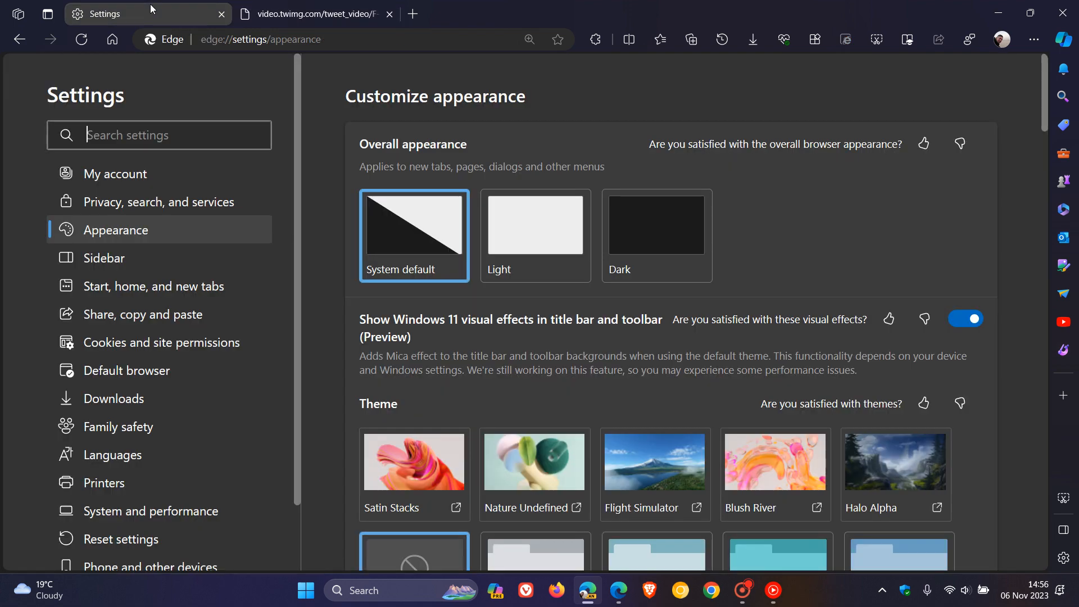
mouse_move(320, 276)
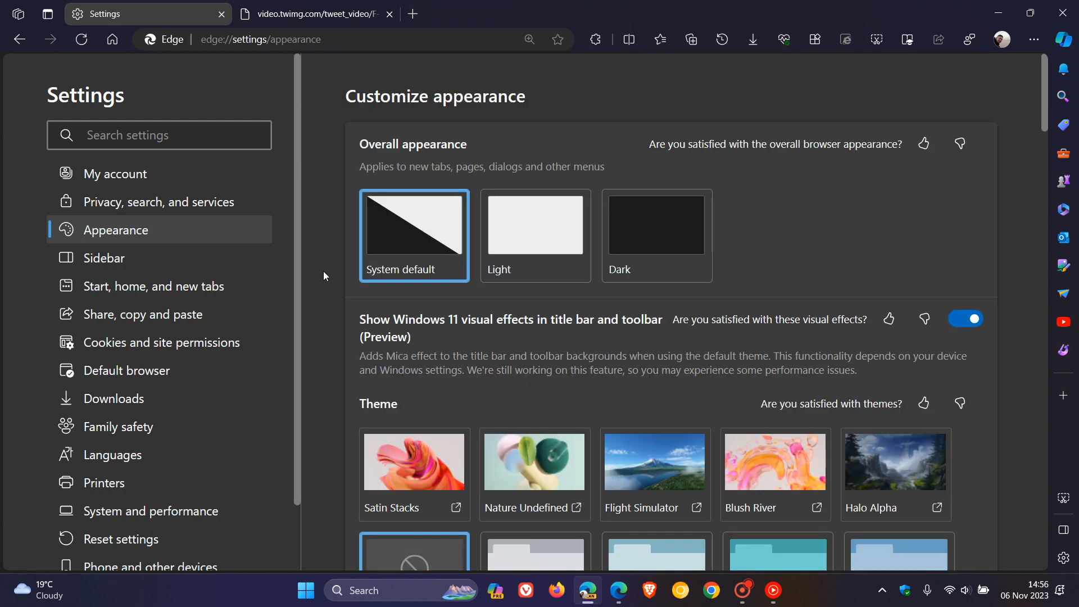
Step: Scroll the new tab page and dismiss the third-party cookie phaseout notice
scroll(down, 3)
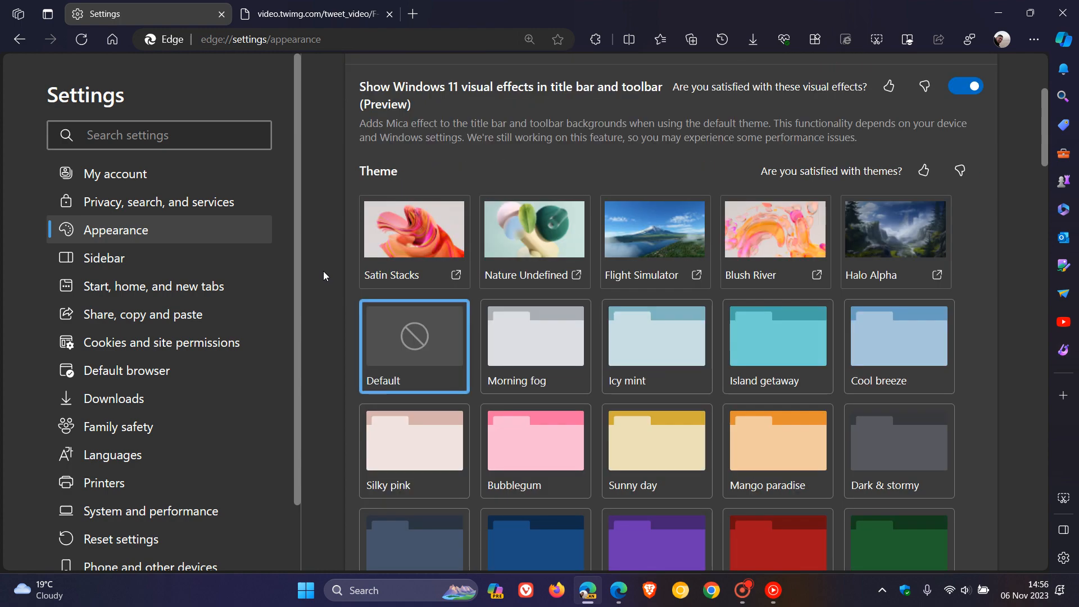
scroll(down, 3)
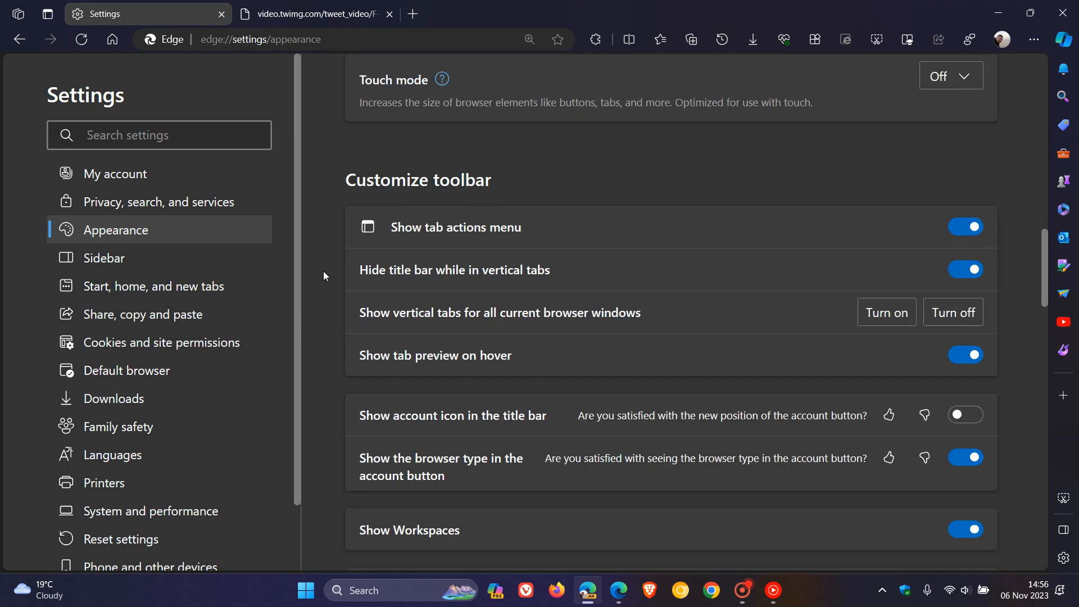
scroll(down, 3)
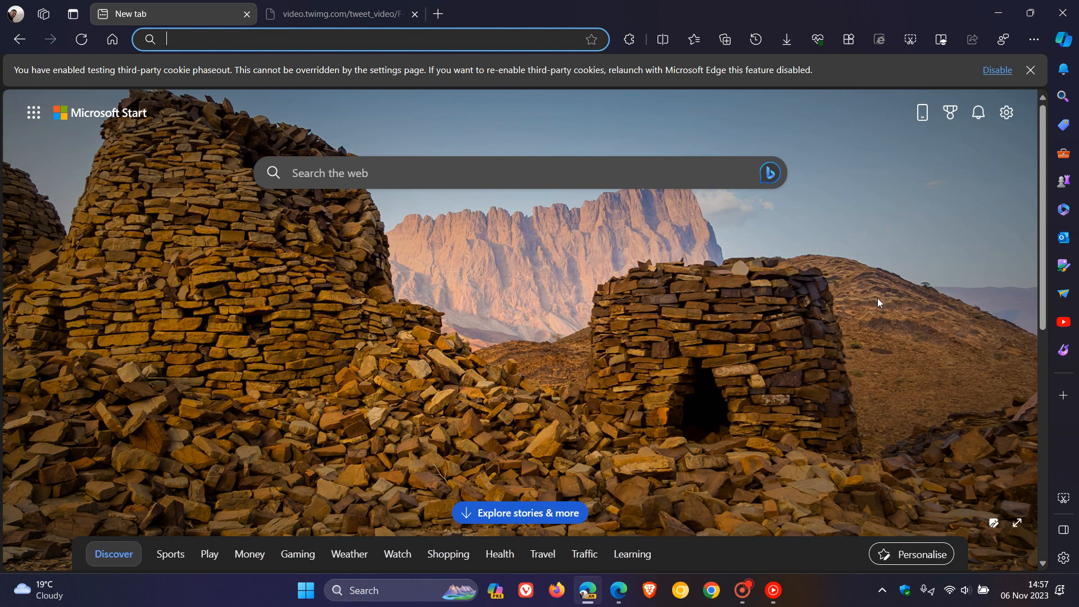
click(1029, 70)
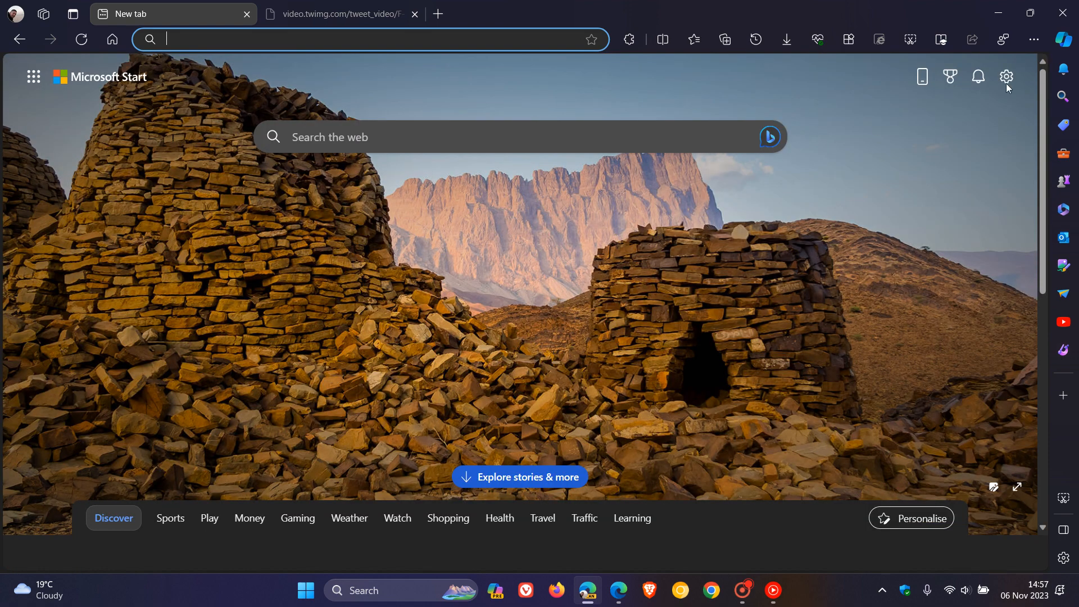
scroll(down, 3)
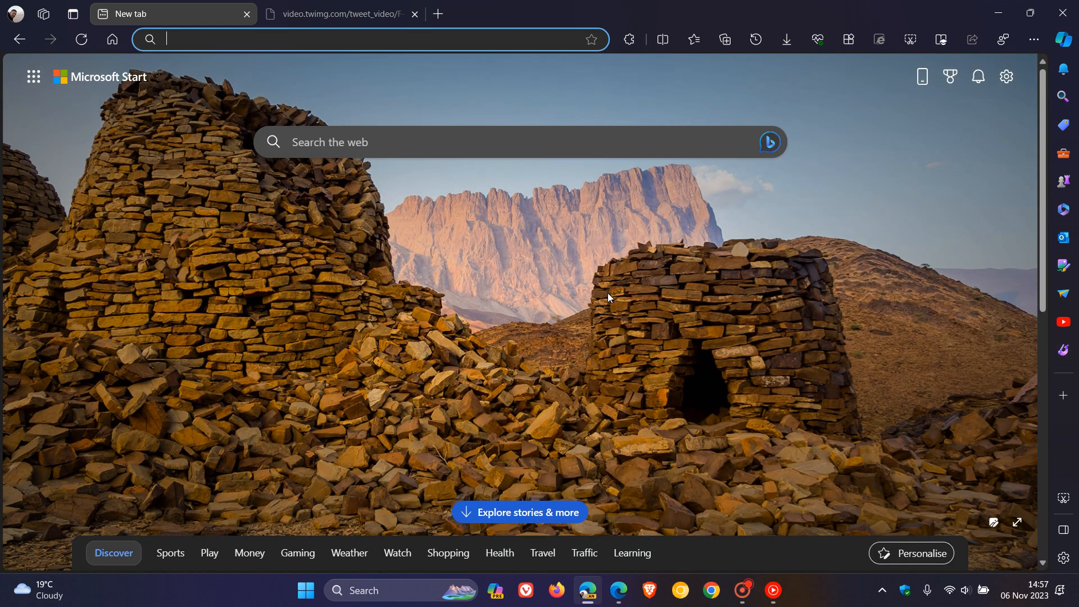